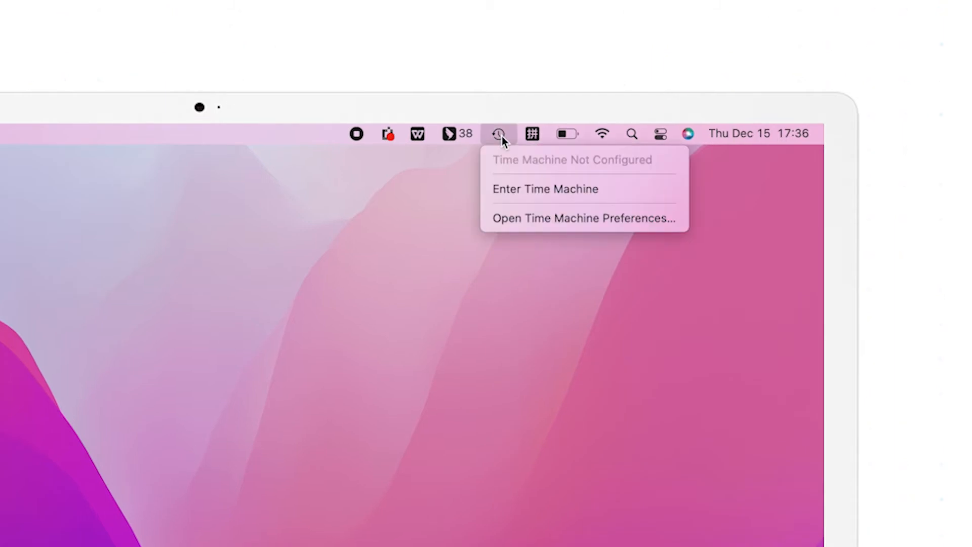
Browse the Desktop and Documents backups in Time Machine, then download D-Back for Mac.
click(544, 188)
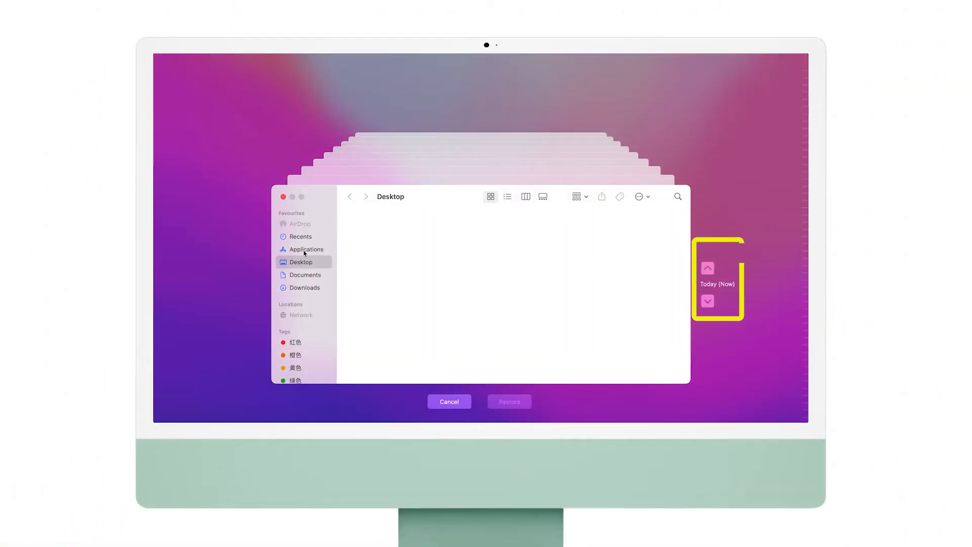
click(304, 275)
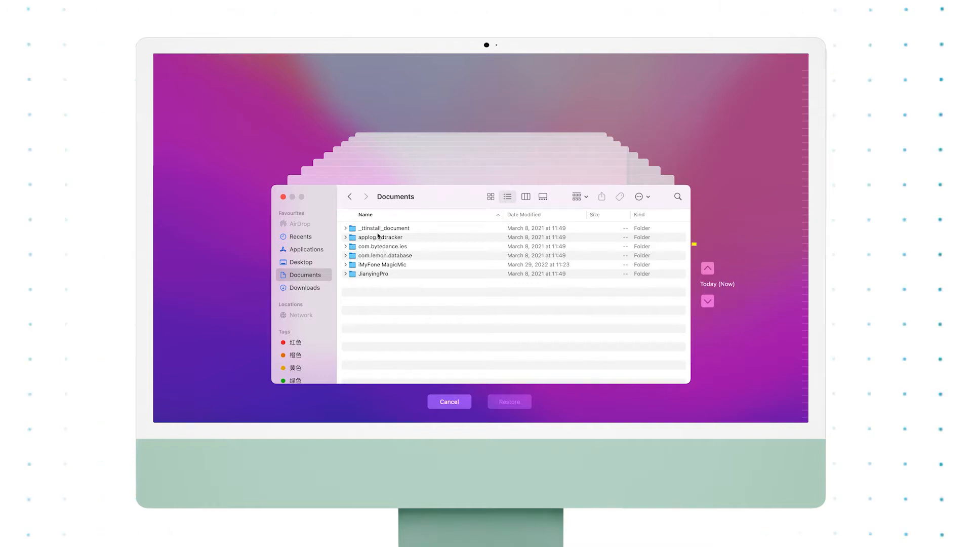
click(381, 237)
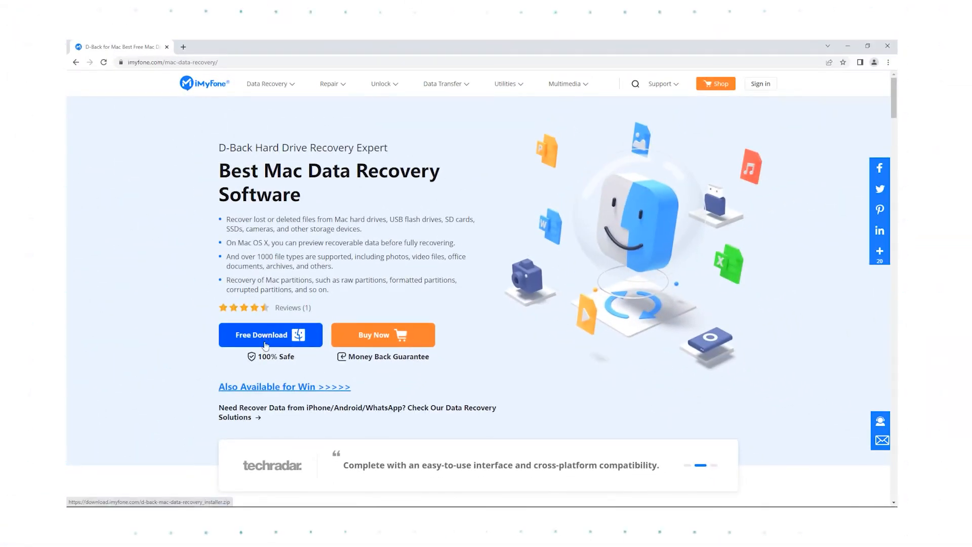
click(270, 335)
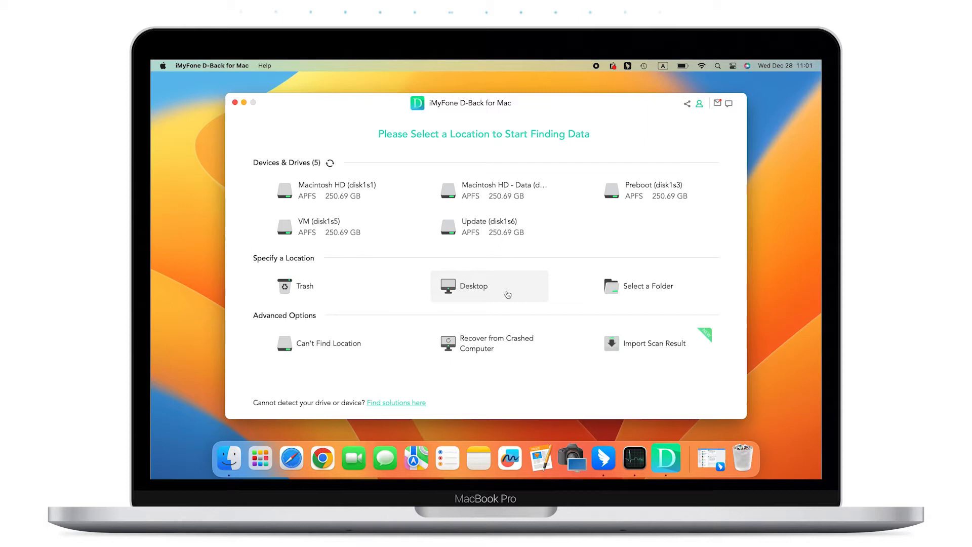
Scan the Desktop, pause, filter to Photo, and recover IMG_5707.HEIC.
click(489, 285)
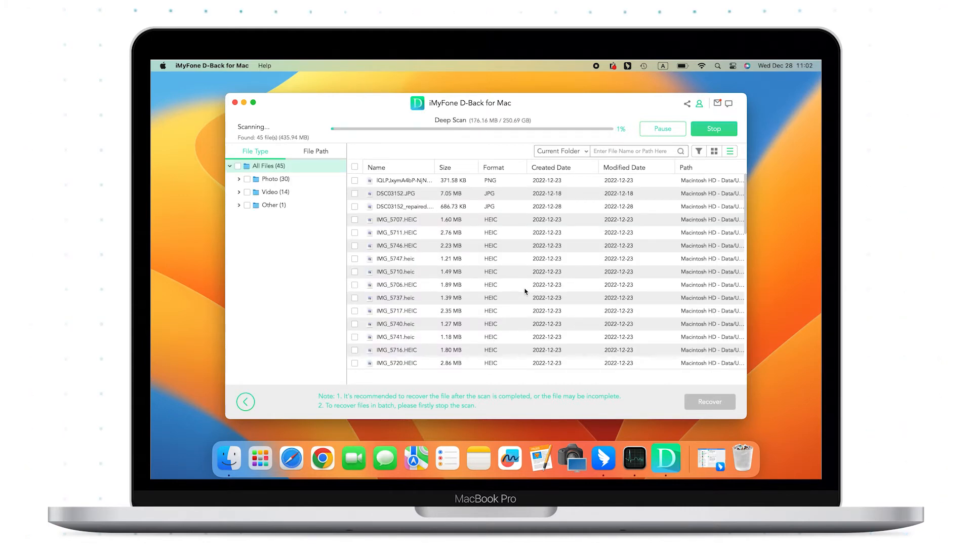
click(662, 128)
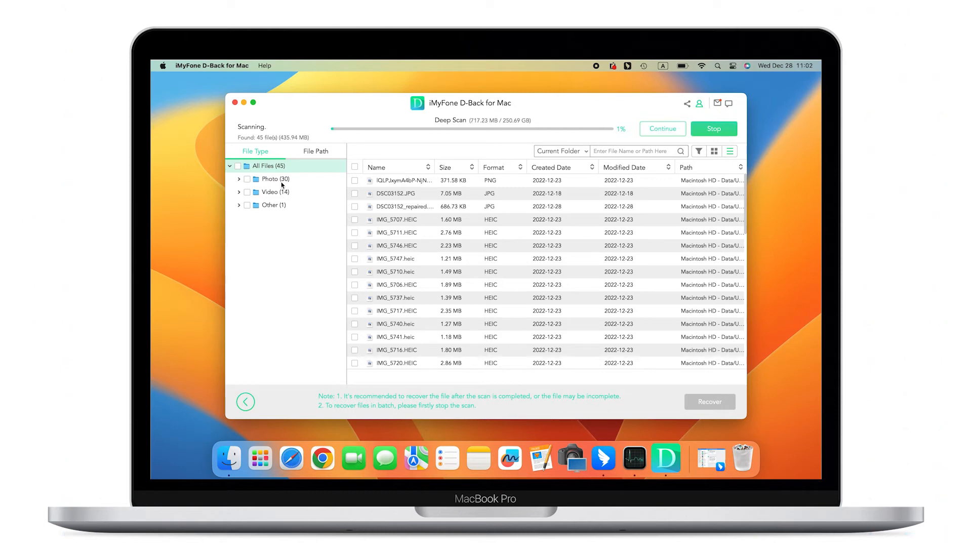
click(274, 179)
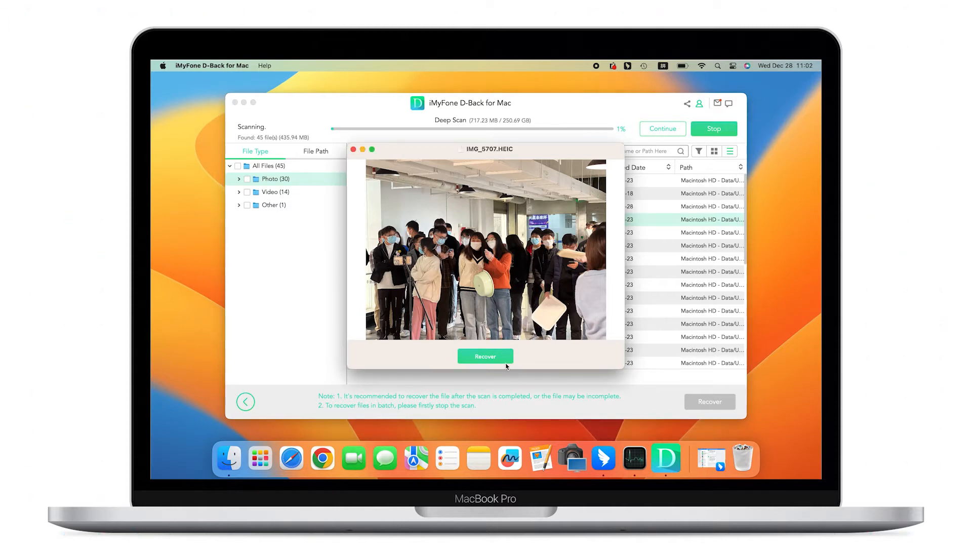
click(485, 356)
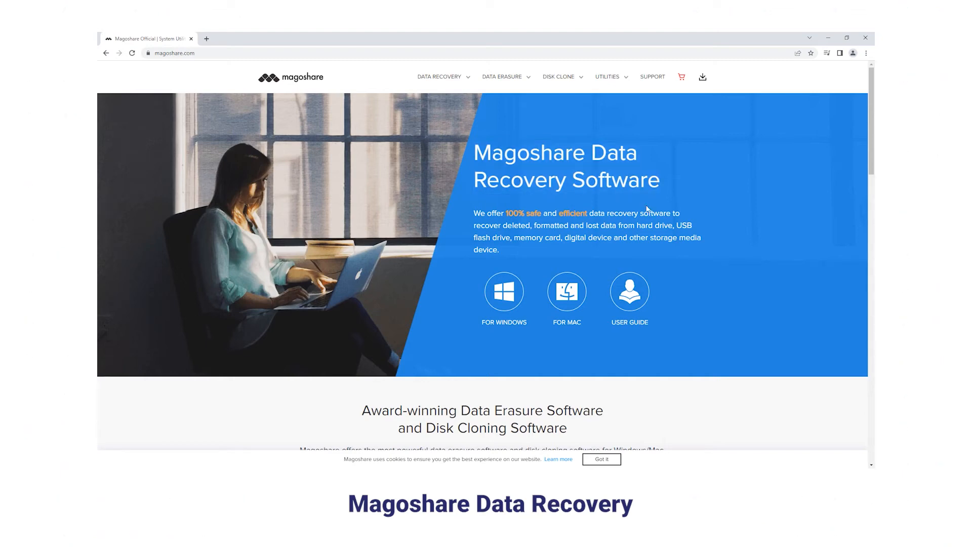
scroll(down, 3)
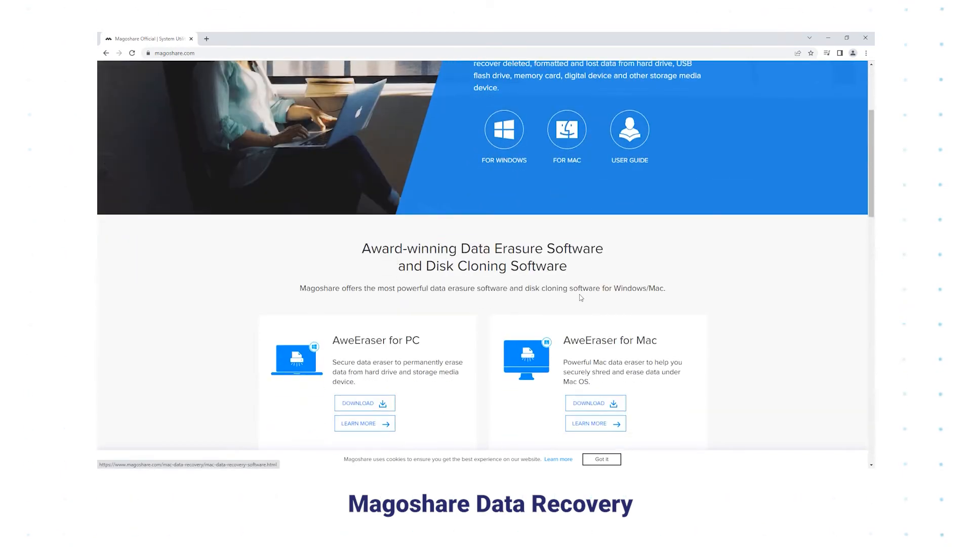
scroll(down, 3)
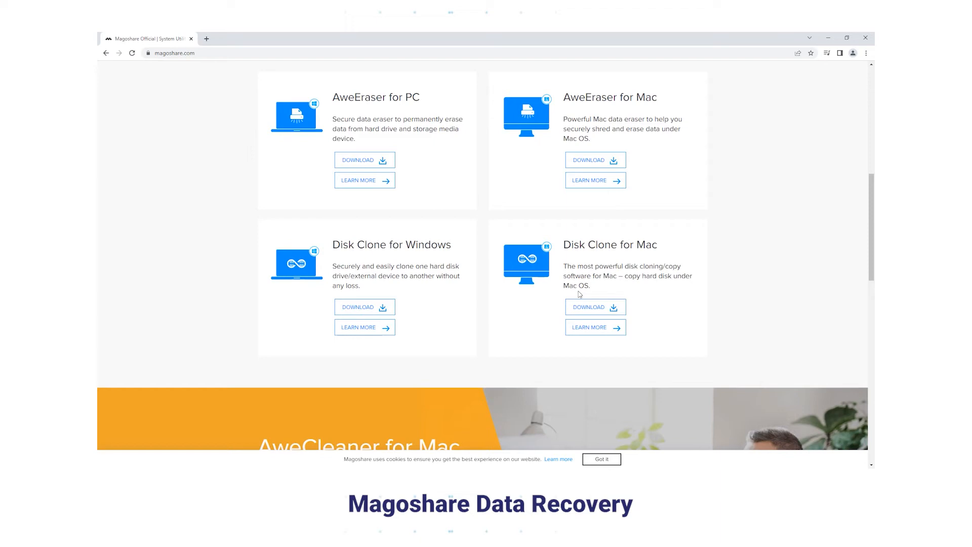
scroll(down, 3)
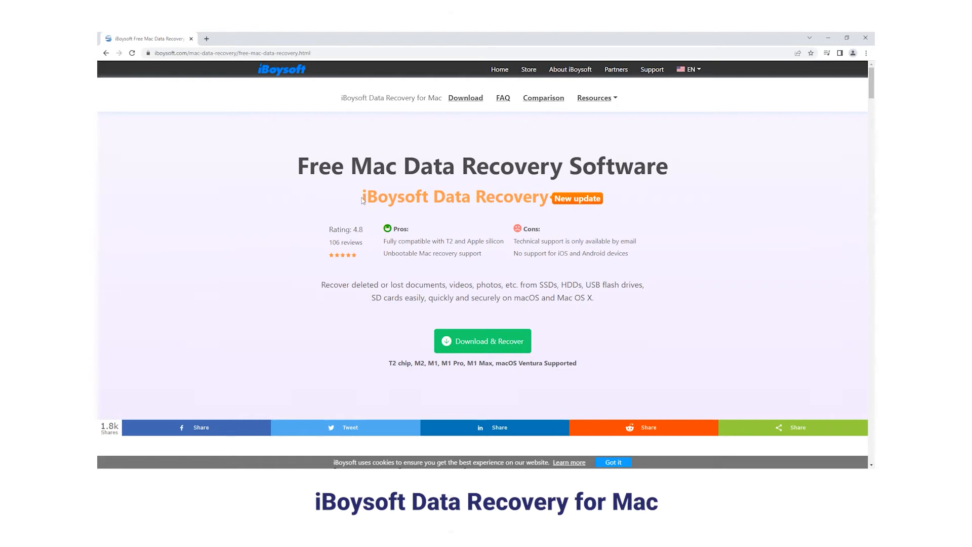
mouse_move(652, 231)
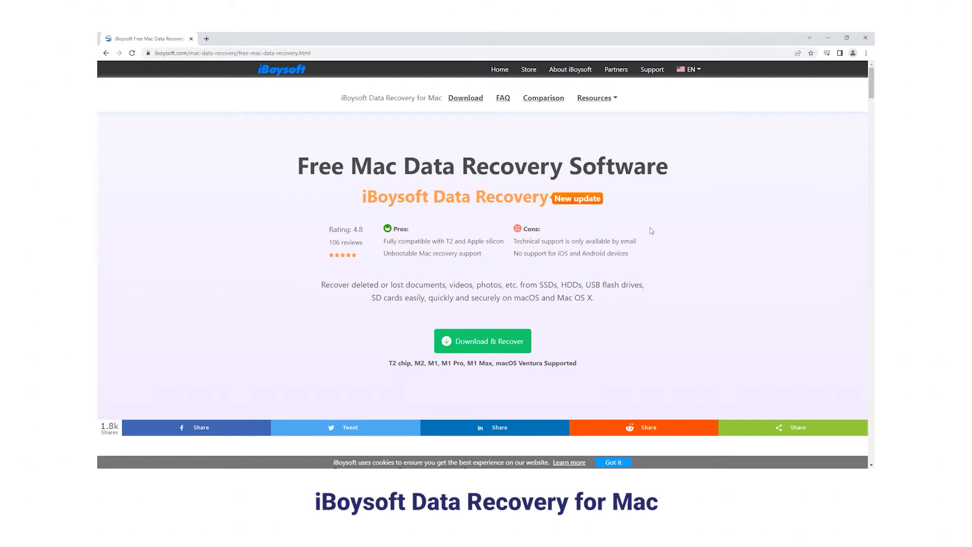
scroll(down, 3)
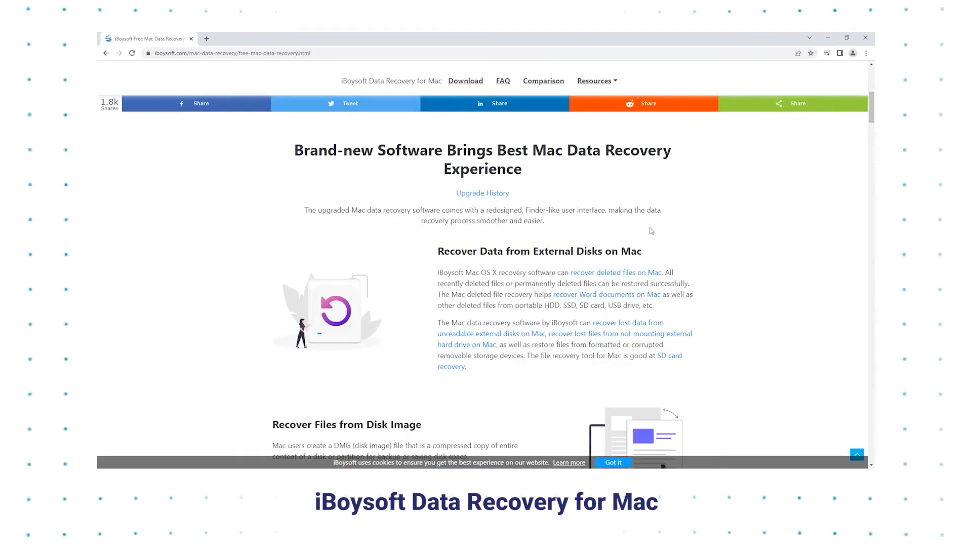
scroll(down, 3)
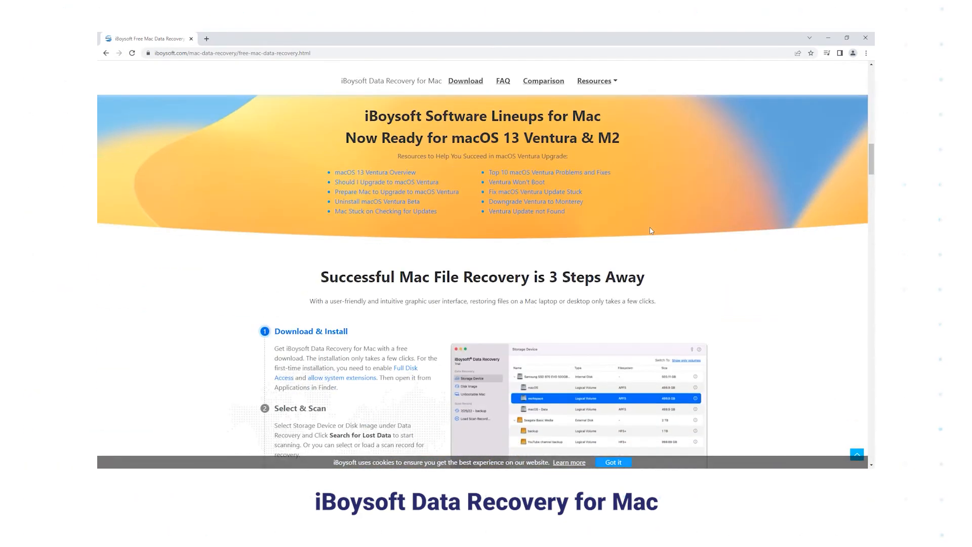
scroll(down, 3)
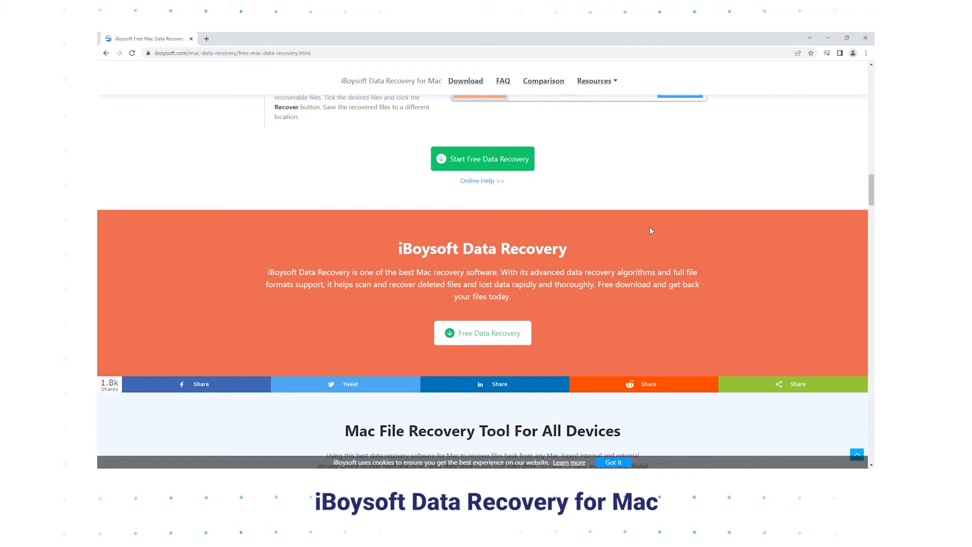
scroll(down, 3)
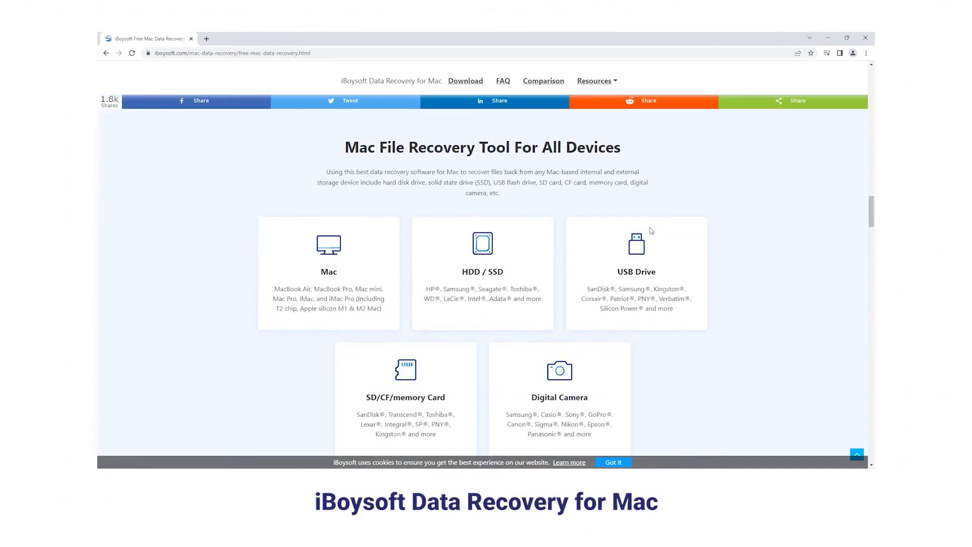
scroll(down, 3)
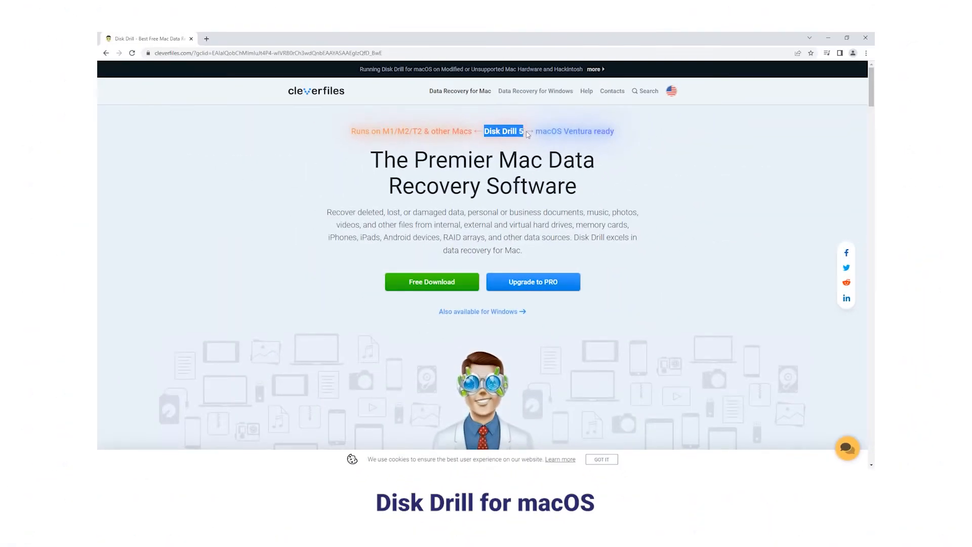
Scroll Disk Drill for macOS down to the storage-device and Android Devices sections.
scroll(down, 3)
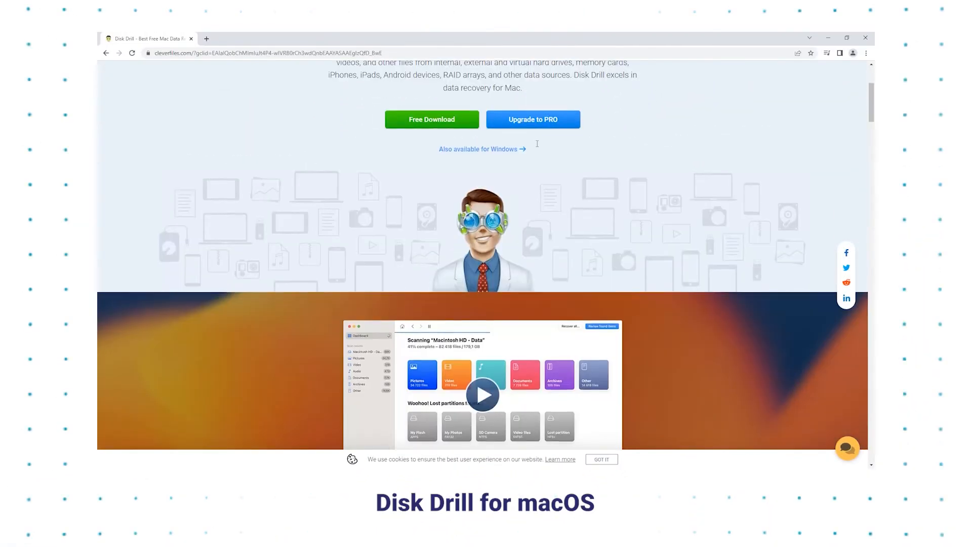
scroll(down, 3)
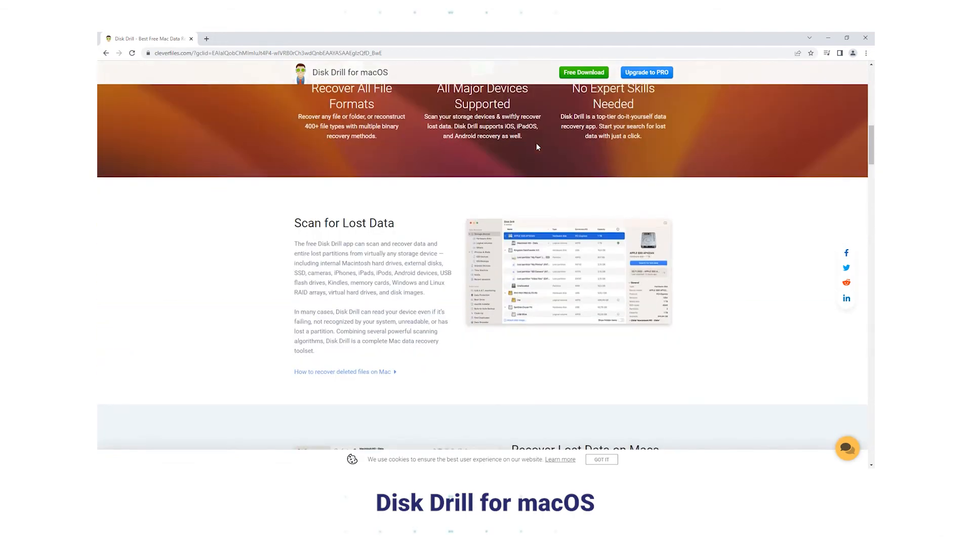
scroll(down, 3)
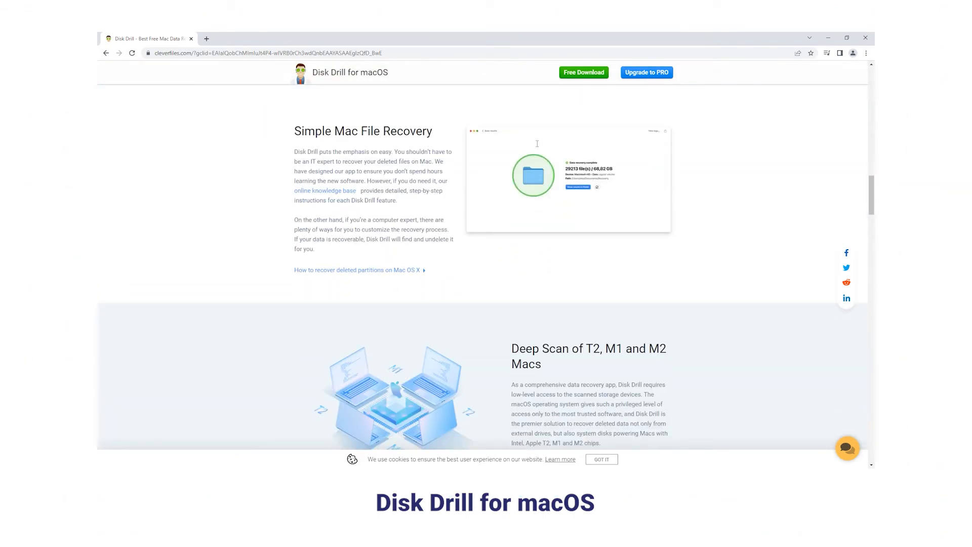
scroll(down, 3)
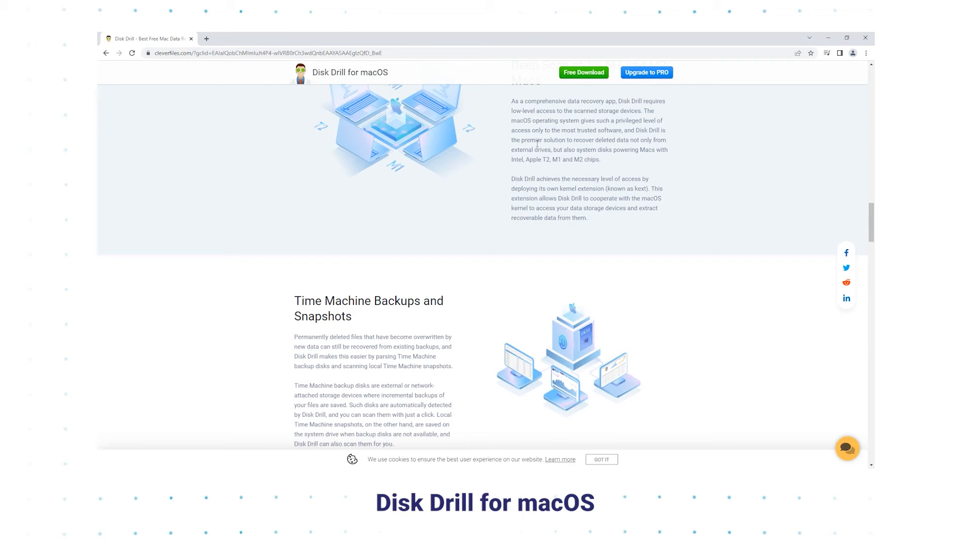
scroll(down, 3)
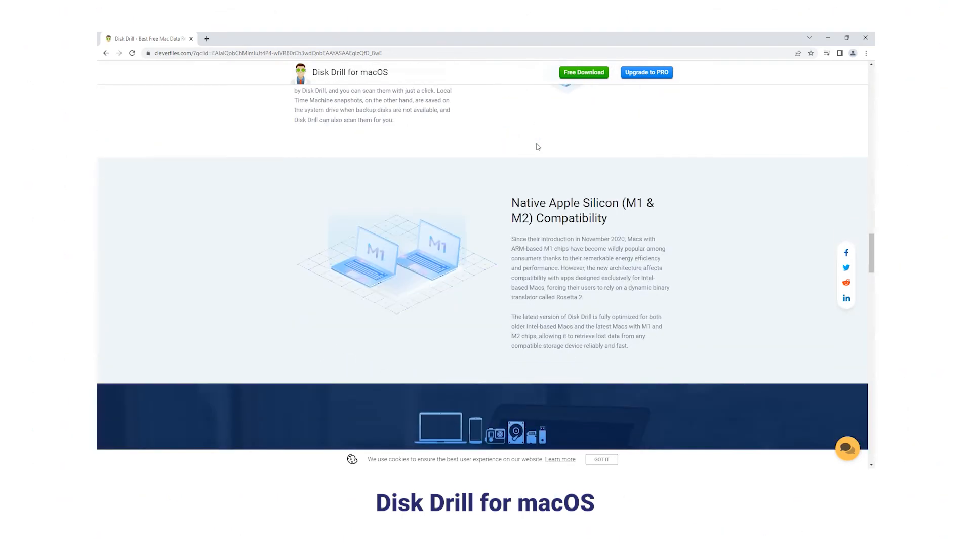
scroll(down, 3)
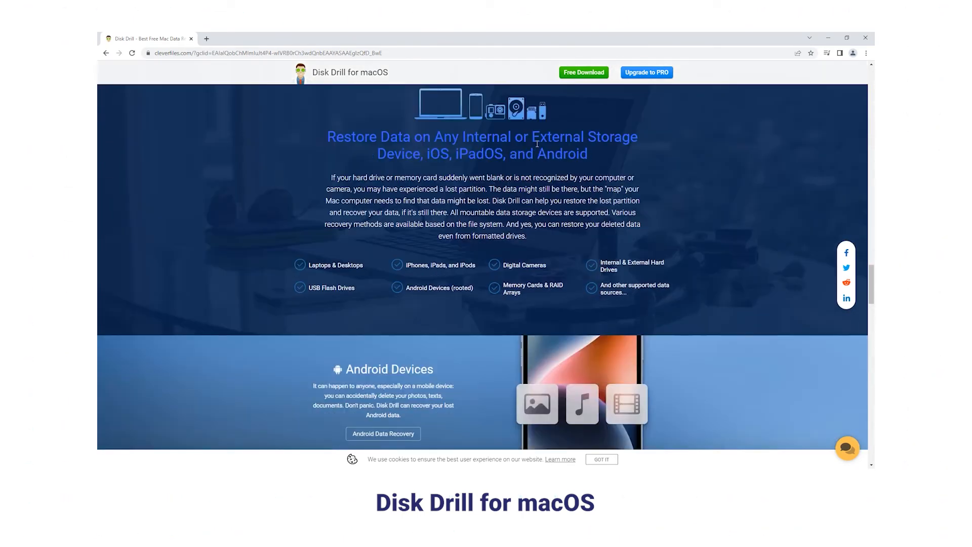
scroll(down, 3)
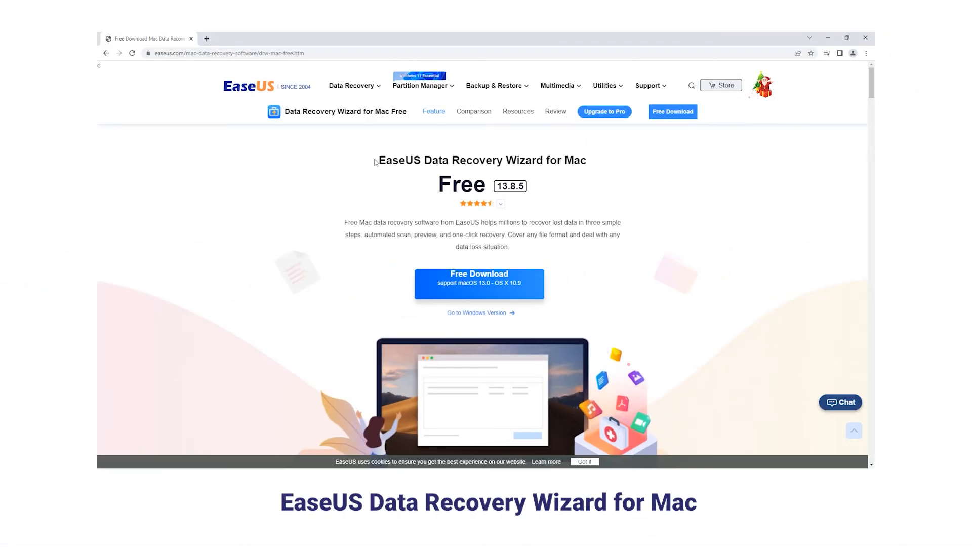
mouse_move(586, 218)
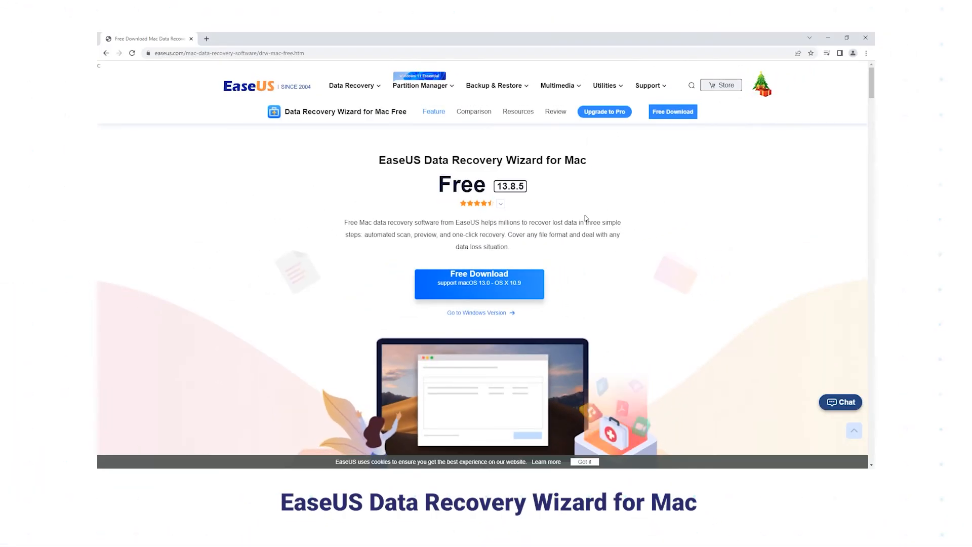
Scroll the EaseUS Data Recovery Wizard for Mac page down to Editions Comparison.
scroll(down, 3)
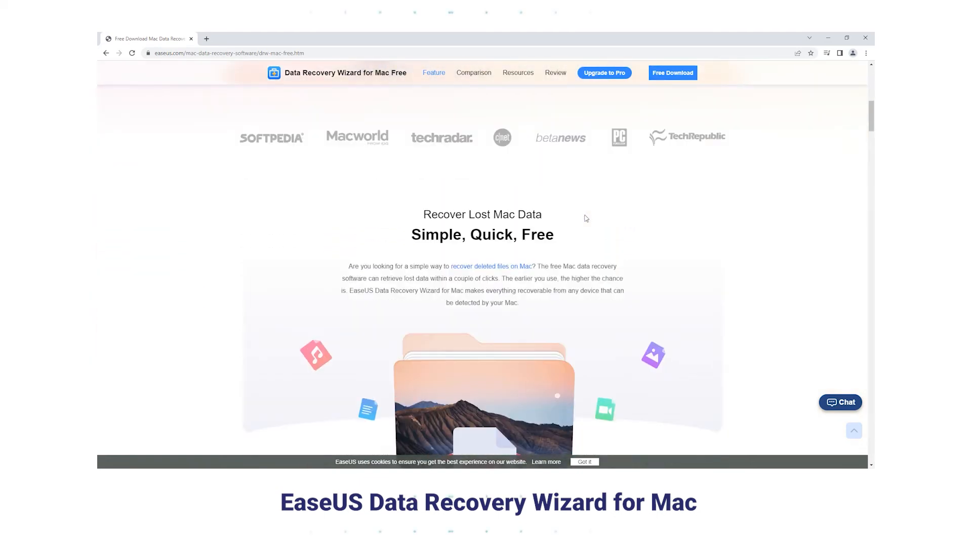
scroll(down, 3)
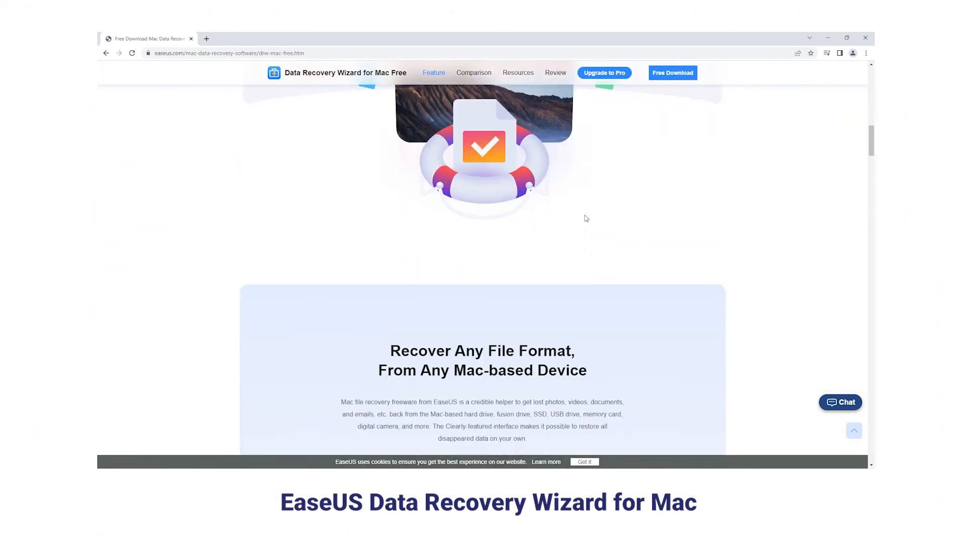
scroll(down, 3)
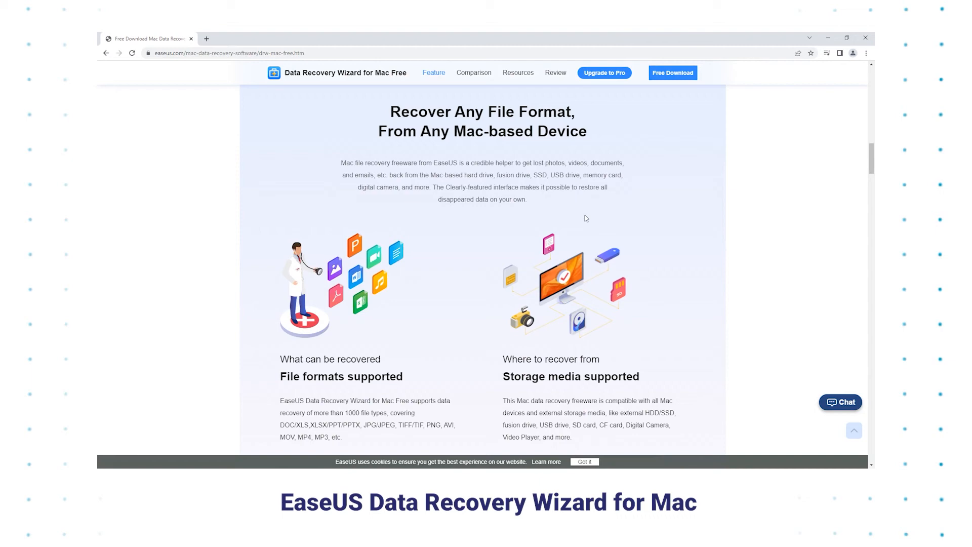
scroll(down, 3)
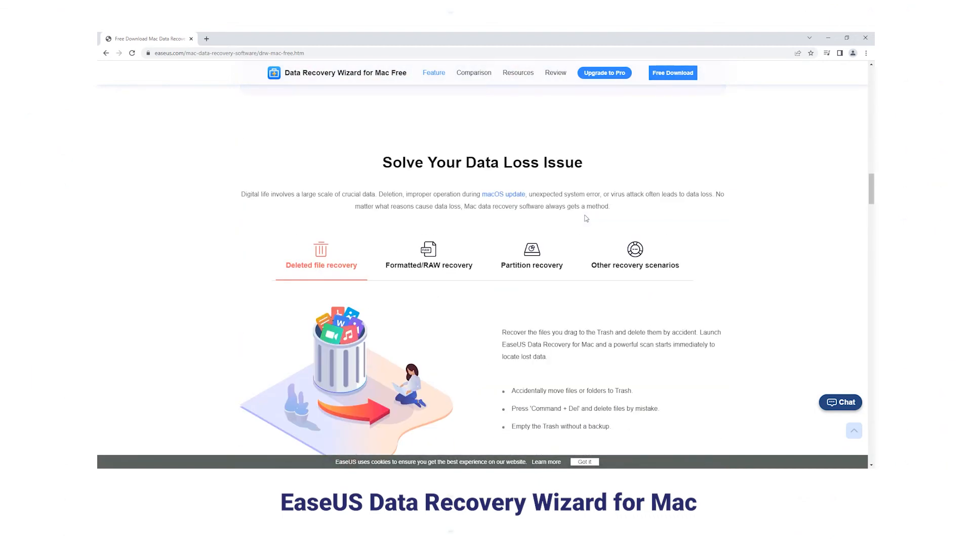
scroll(down, 3)
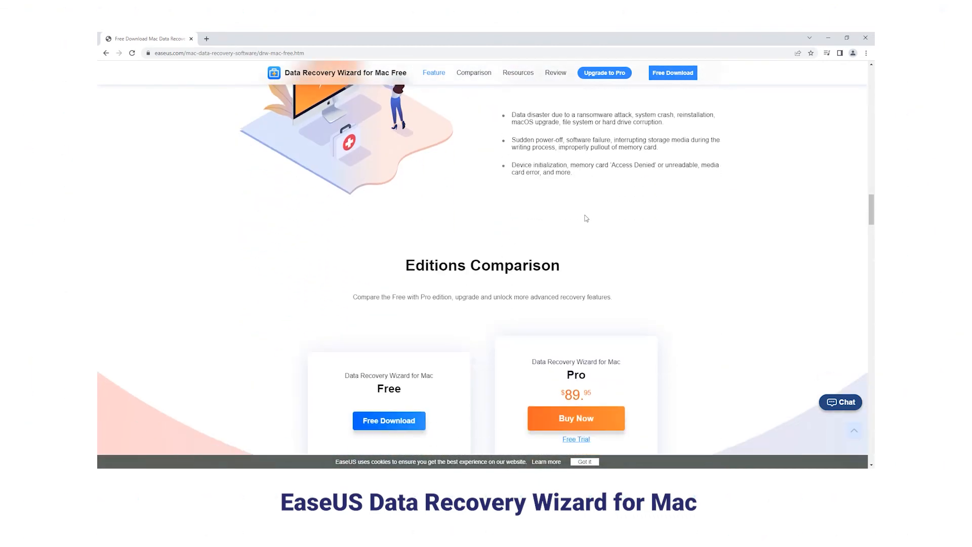
scroll(down, 3)
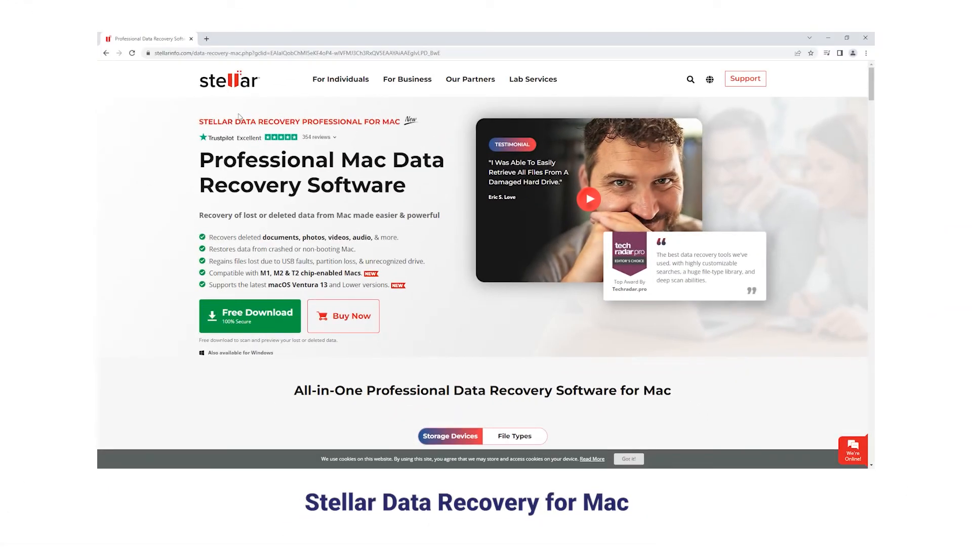
Highlight the Stellar Data Recovery Professional for Mac heading and scroll to 'Making Your Choice Easy'.
drag(200, 122, 401, 121)
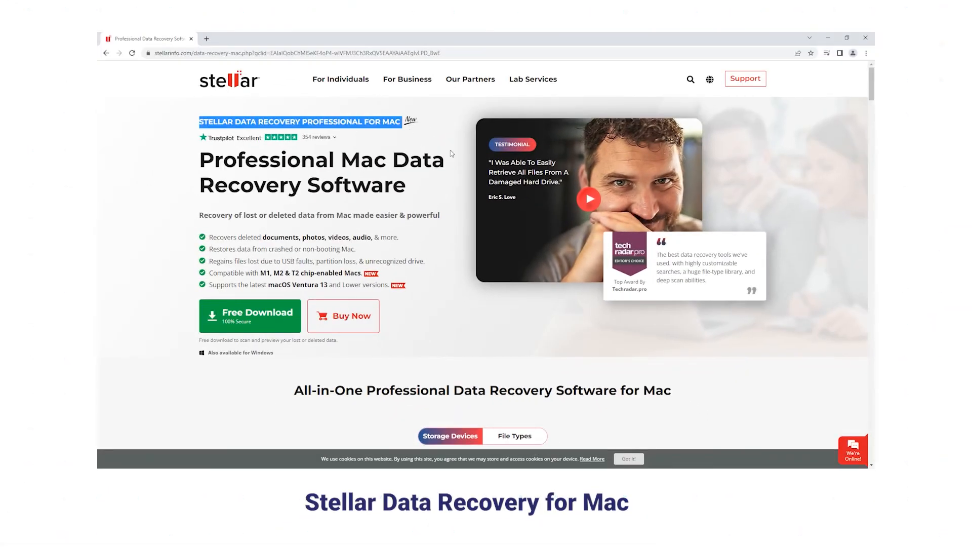
scroll(down, 3)
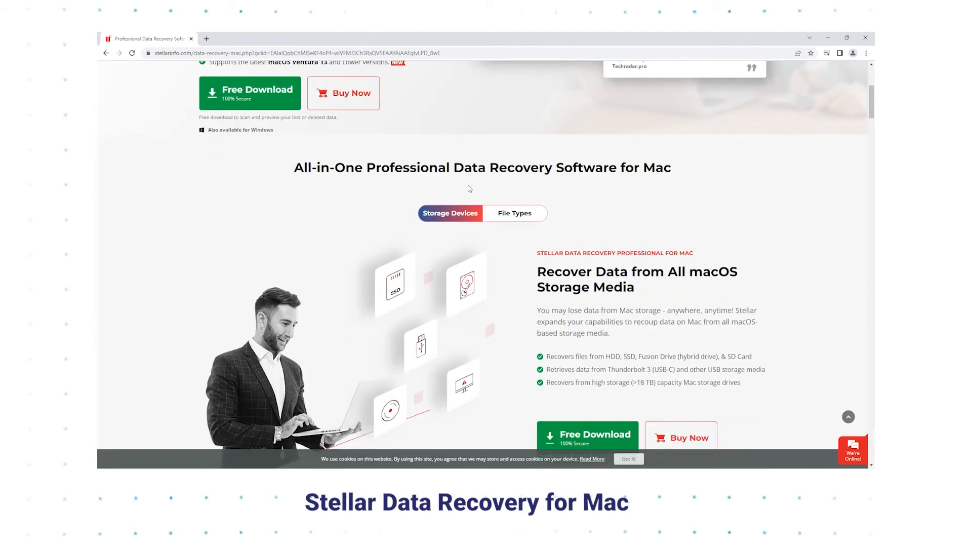
scroll(down, 3)
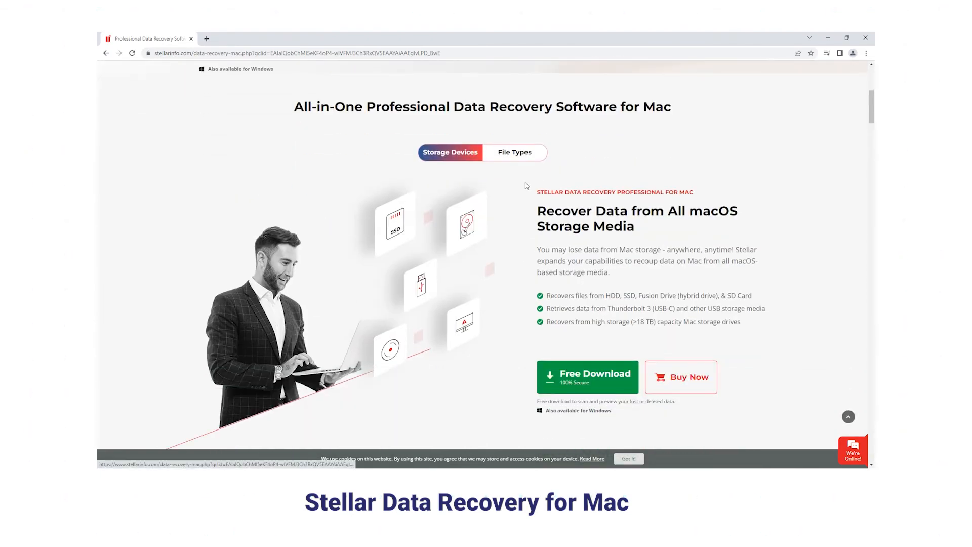
scroll(down, 3)
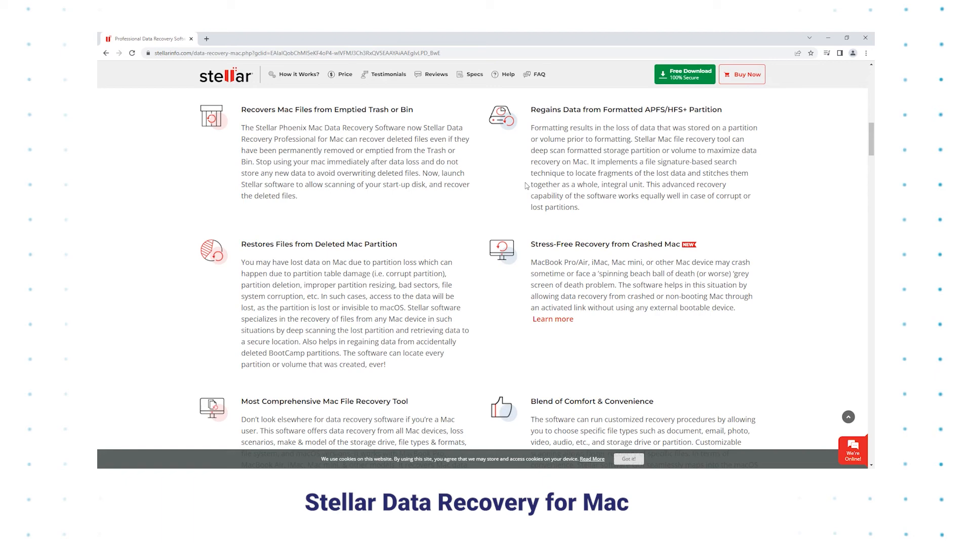
scroll(down, 3)
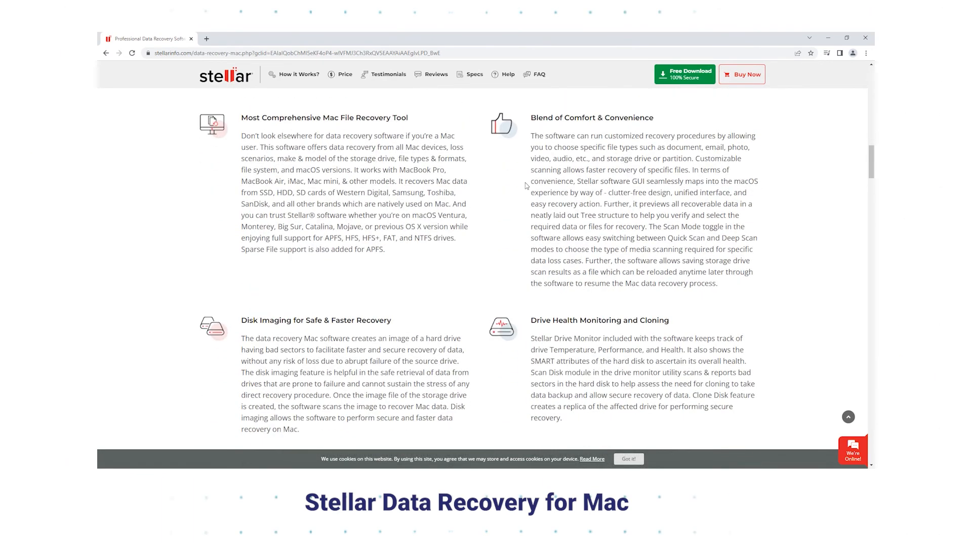
scroll(down, 3)
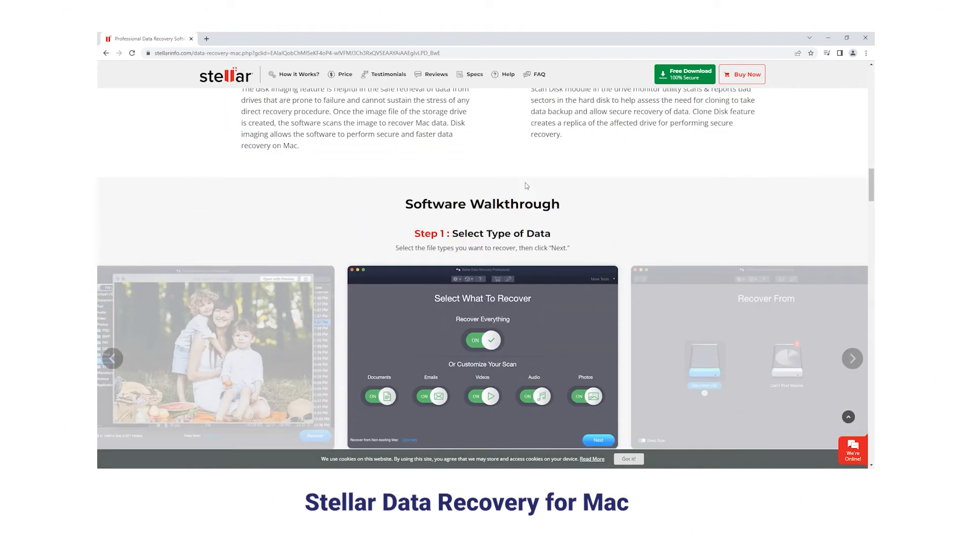
scroll(down, 3)
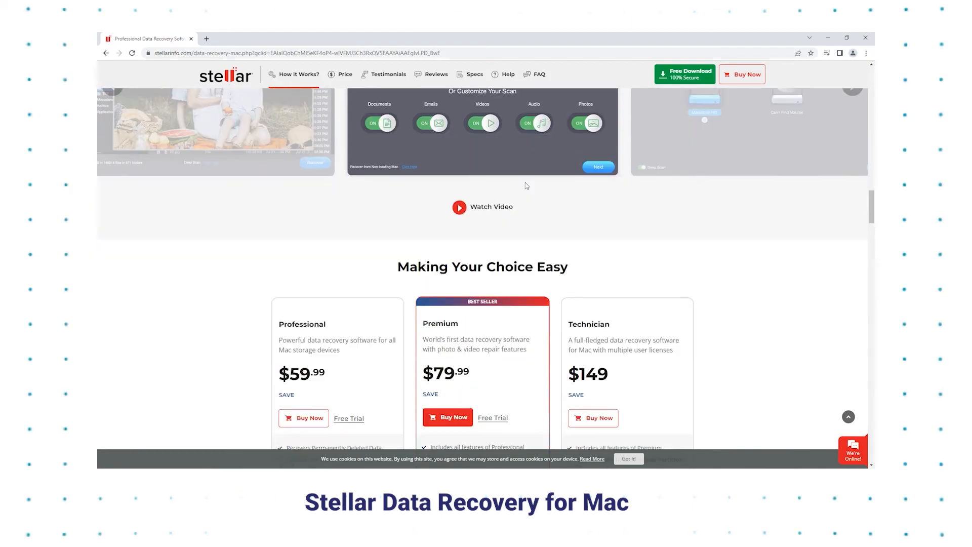
scroll(down, 3)
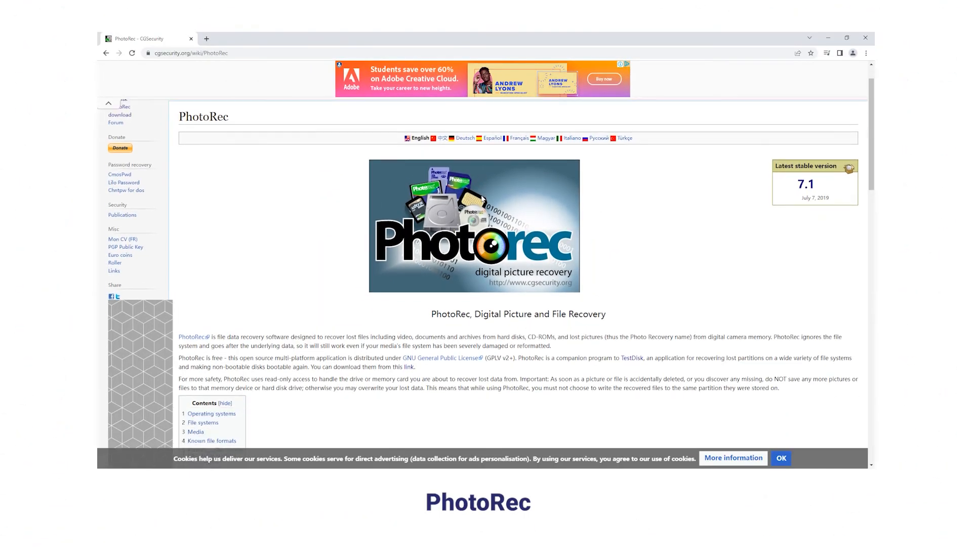
Highlight the PhotoRec title and scroll through operating systems, file systems, media and formats.
drag(432, 314, 548, 314)
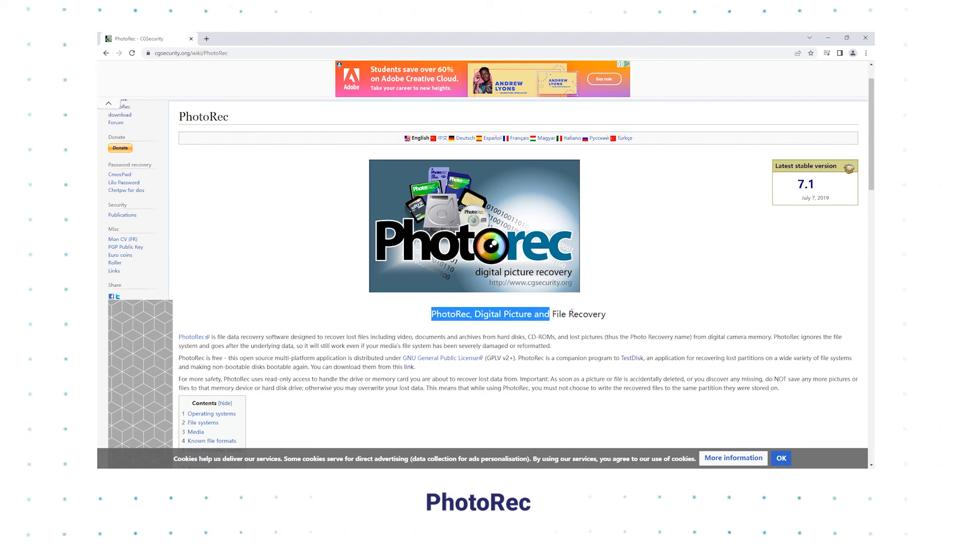
scroll(down, 3)
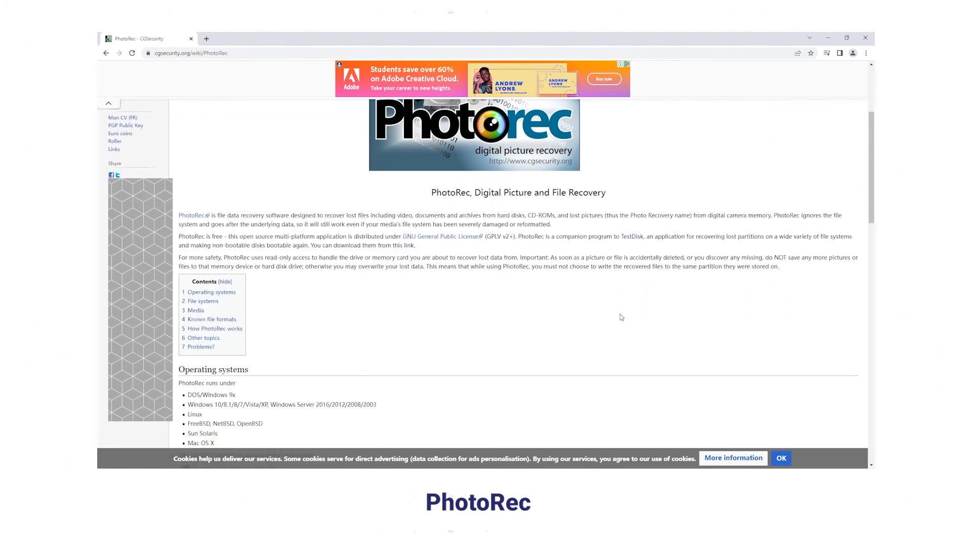
scroll(down, 3)
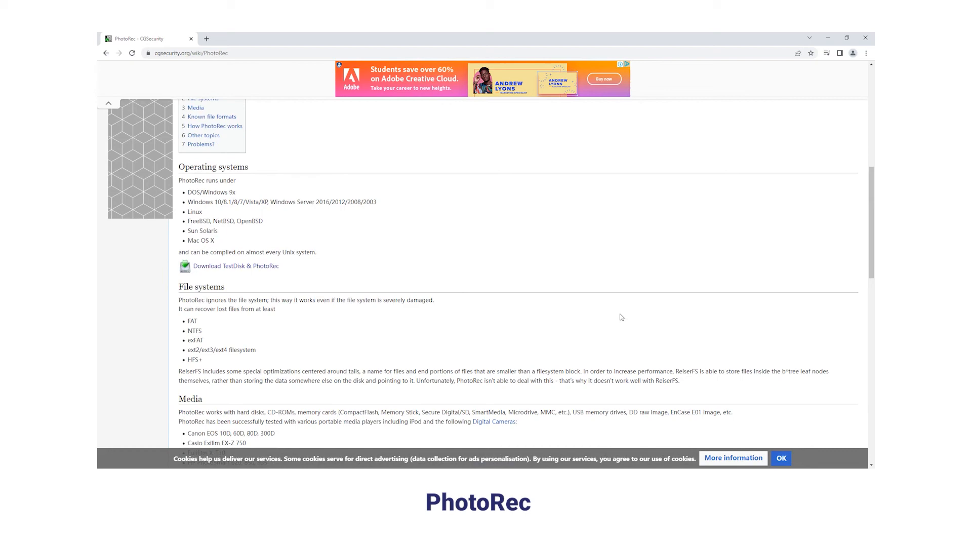
scroll(down, 3)
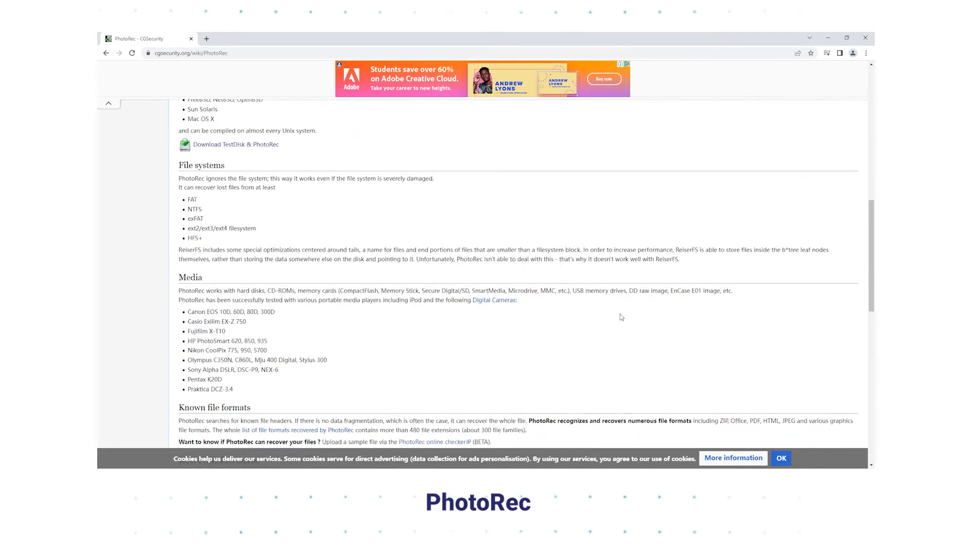
scroll(down, 3)
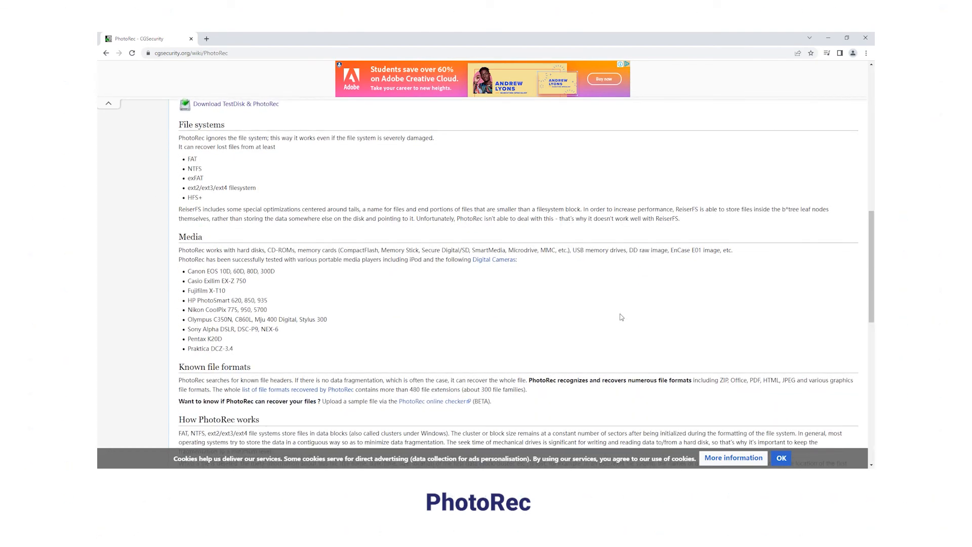